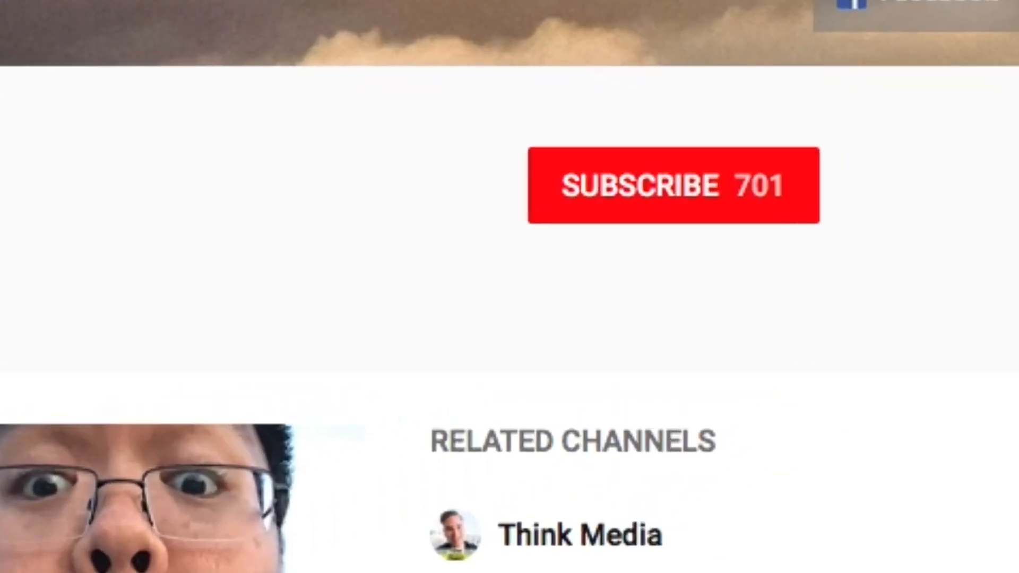
- Reach the EOS M50 support page from Canon's EOS Utility page
{"action": "left_click", "coordinate": [673, 184]}
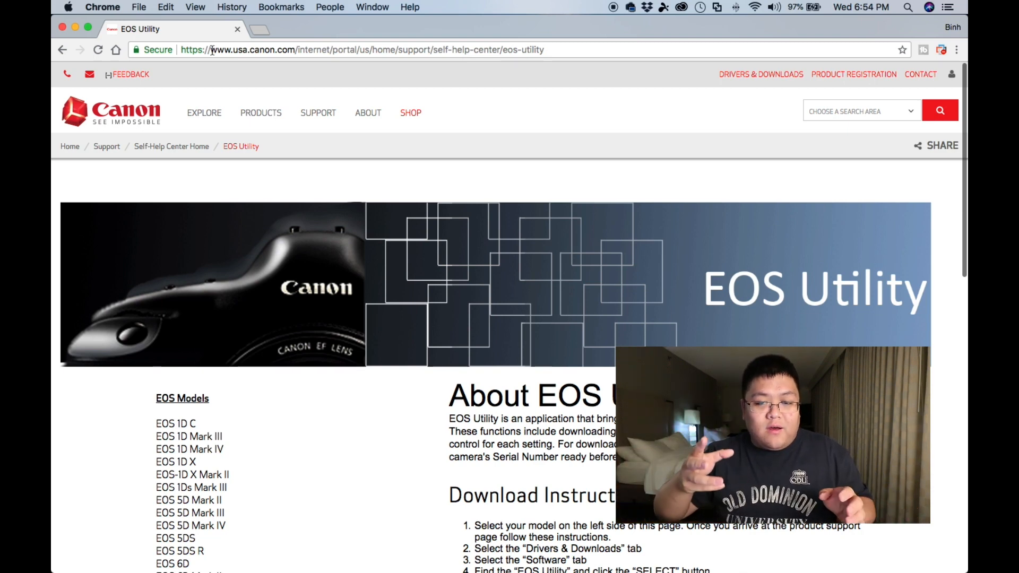
{"action": "scroll", "scroll_direction": "down", "scroll_amount": 3}
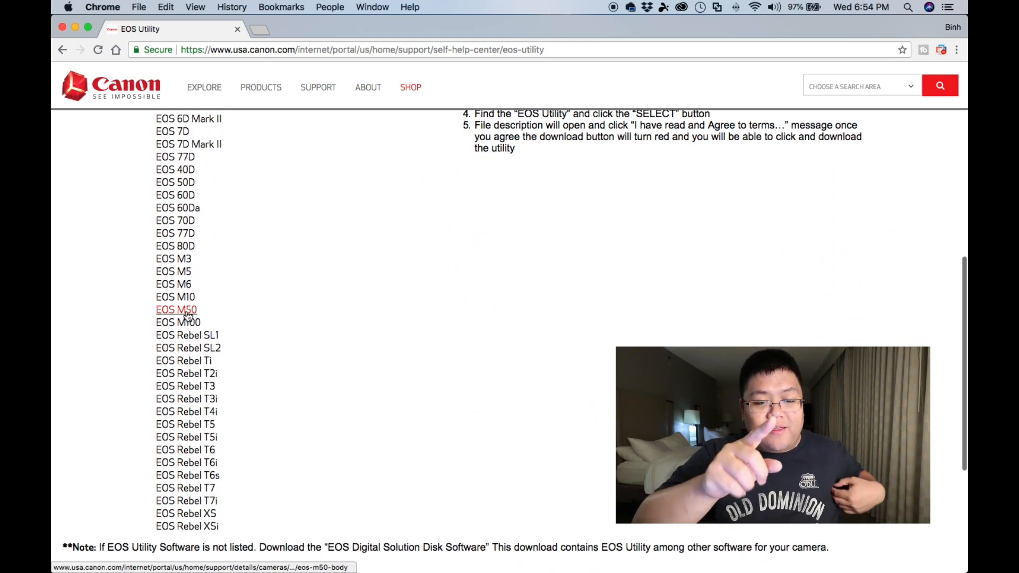
{"action": "left_click", "coordinate": [176, 309]}
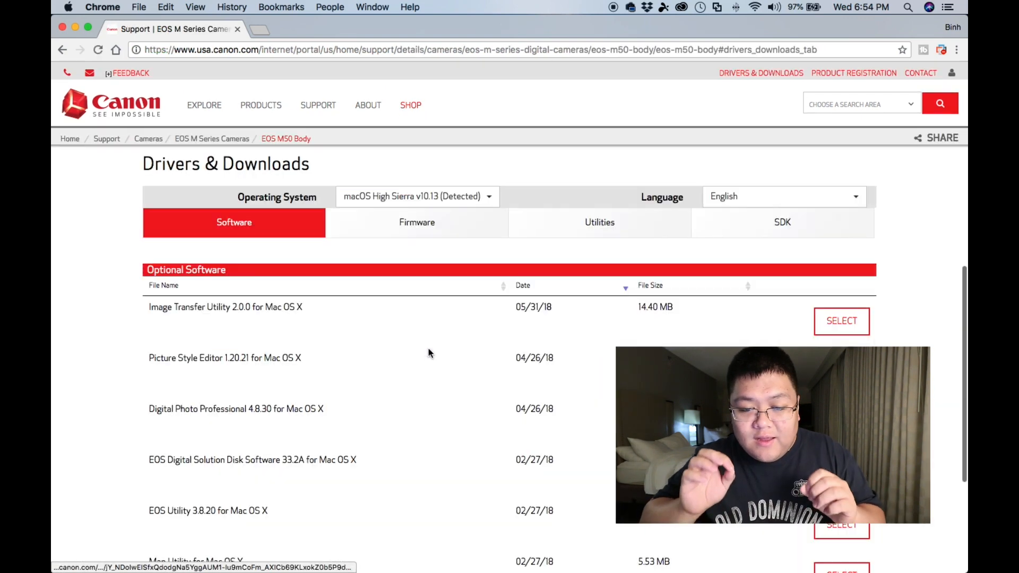
- Expand the EOS Utility 3.8.20 for Mac OS X download entry and select its installer
{"action": "scroll", "scroll_direction": "down", "scroll_amount": 3}
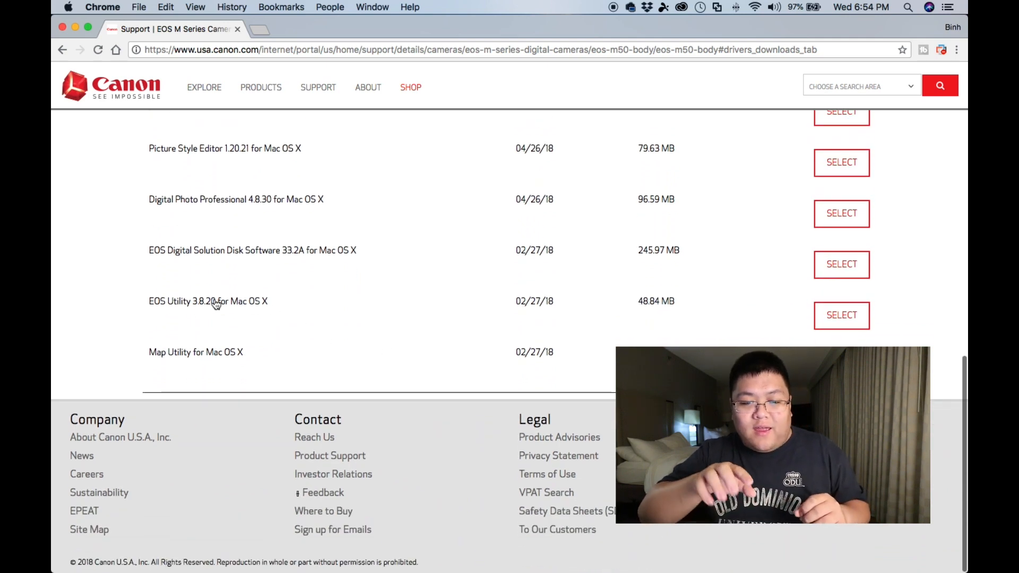
{"action": "left_click", "coordinate": [840, 315]}
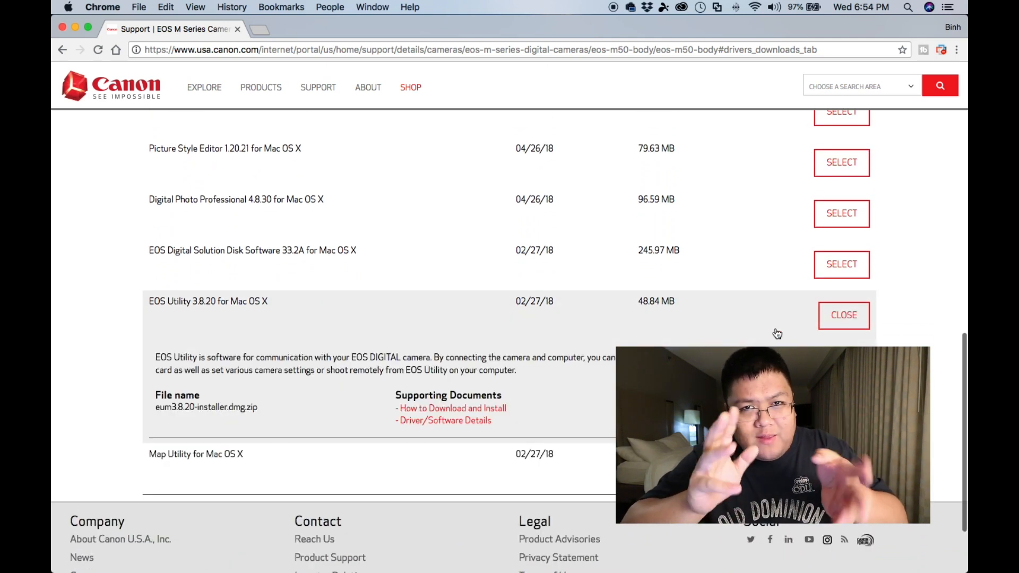
{"action": "left_click", "coordinate": [453, 408]}
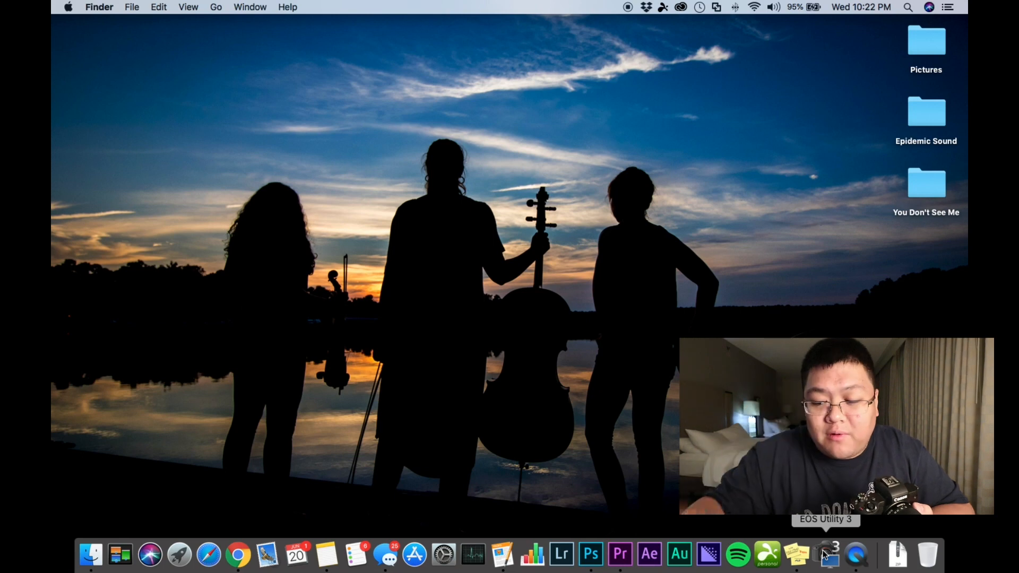
- Launch EOS Utility 3, glance at Camera settings, return and start Remote shooting for the M50
{"action": "left_click", "coordinate": [826, 554]}
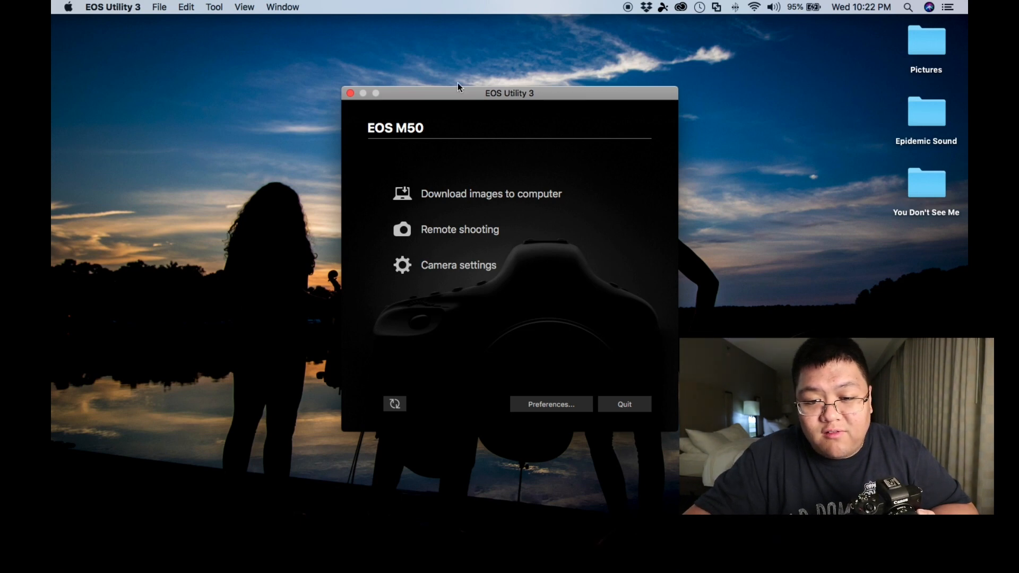
{"action": "mouse_move", "coordinate": [532, 83]}
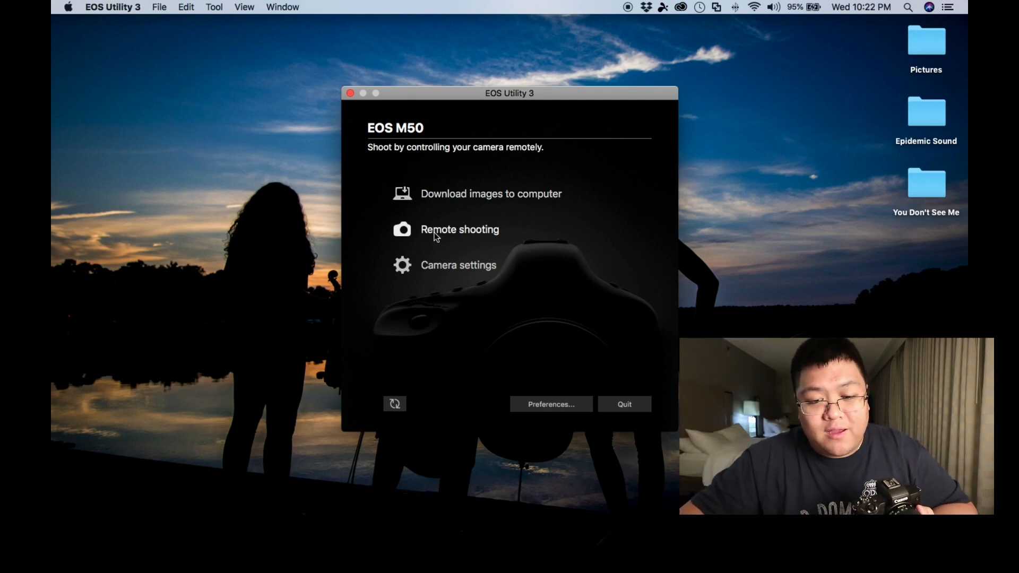
{"action": "left_click", "coordinate": [458, 266]}
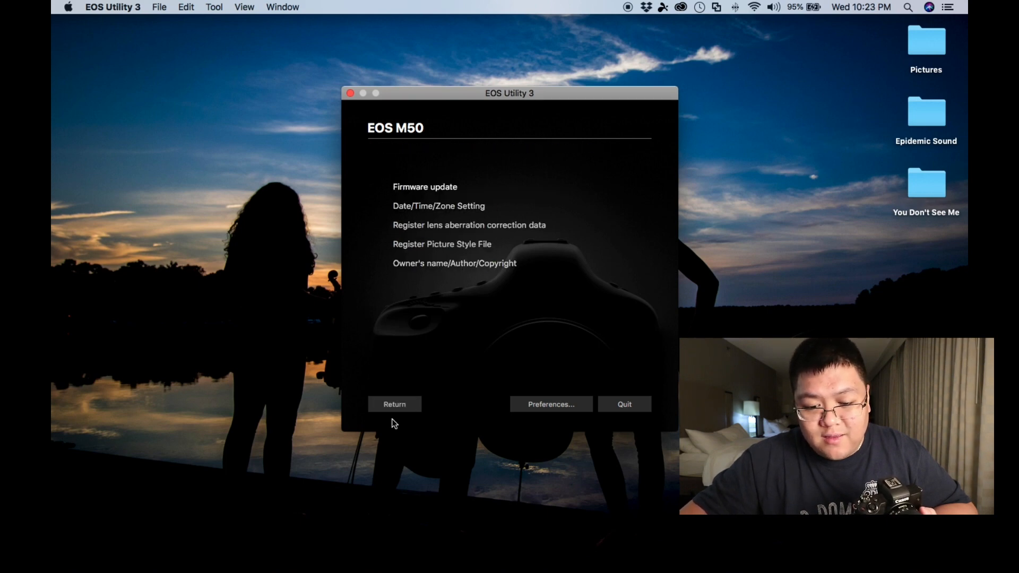
{"action": "left_click", "coordinate": [395, 403]}
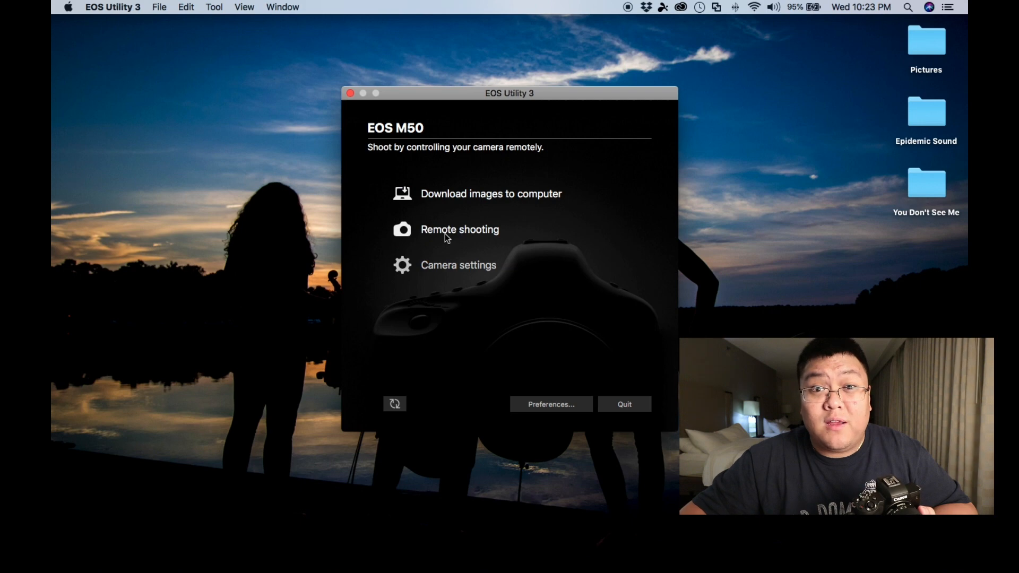
{"action": "left_click", "coordinate": [459, 229]}
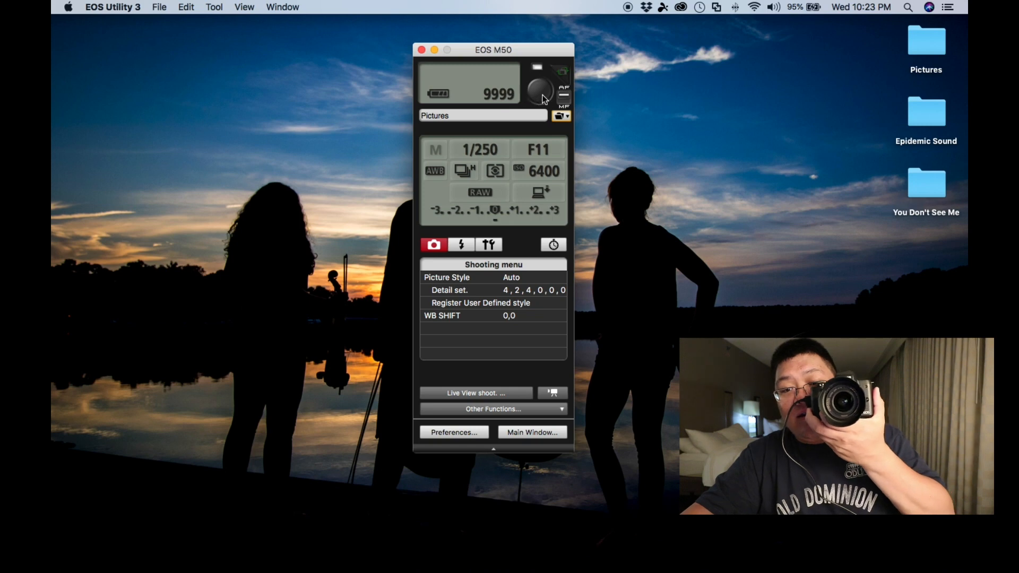
- Keep the shutter speed at 1/250 in the remote shooting panel
{"action": "left_click", "coordinate": [538, 88]}
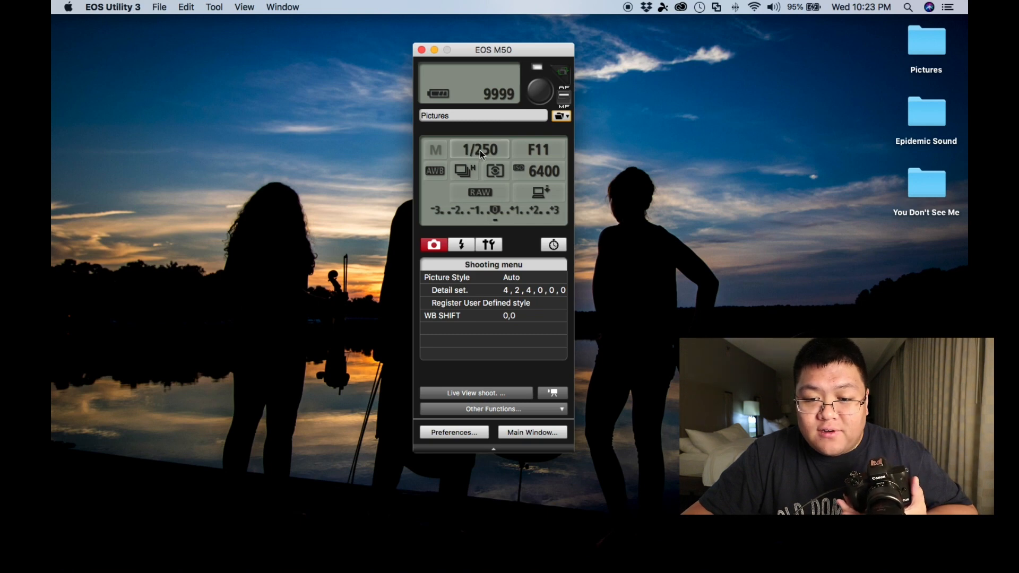
{"action": "left_click", "coordinate": [479, 149]}
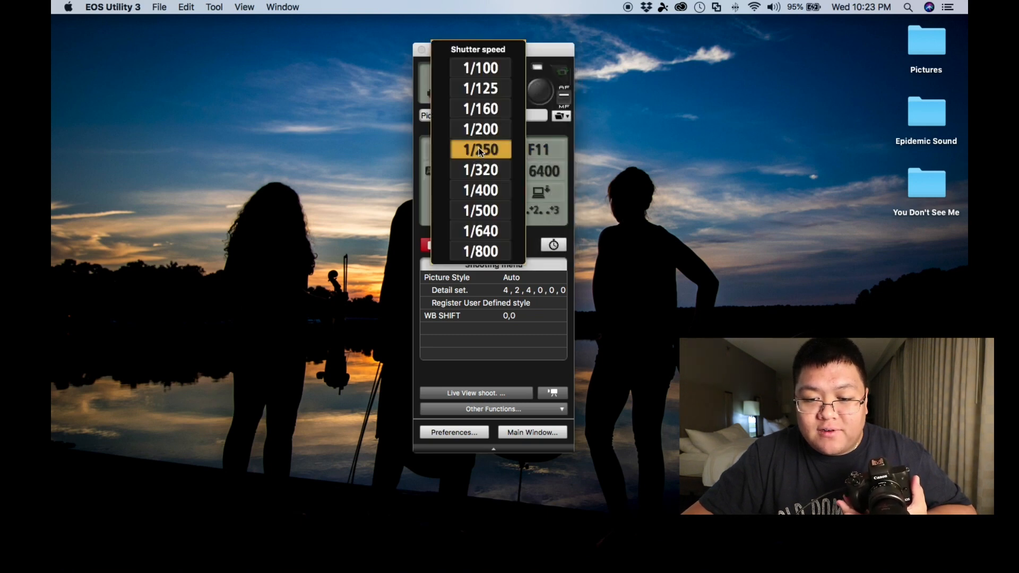
{"action": "left_click", "coordinate": [480, 150]}
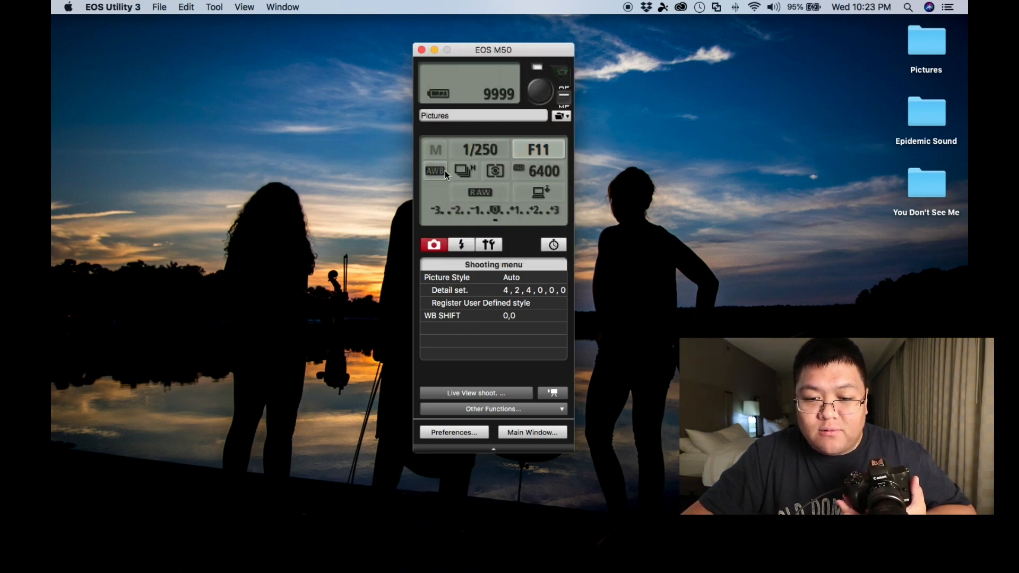
- Check the metering mode and set ISO from 6400 to AUTO
{"action": "left_click", "coordinate": [464, 171]}
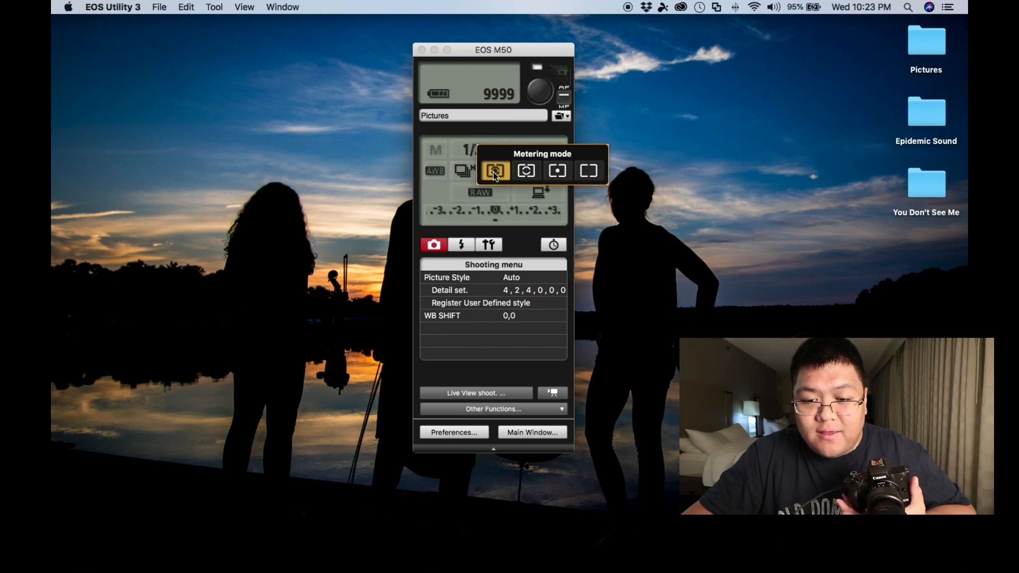
{"action": "left_click", "coordinate": [496, 170]}
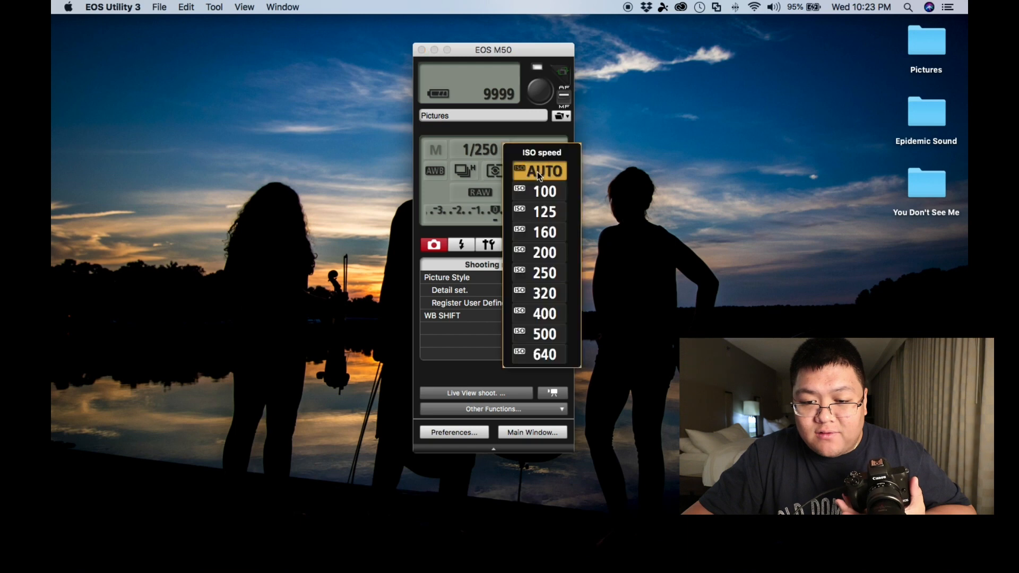
{"action": "left_click", "coordinate": [540, 171]}
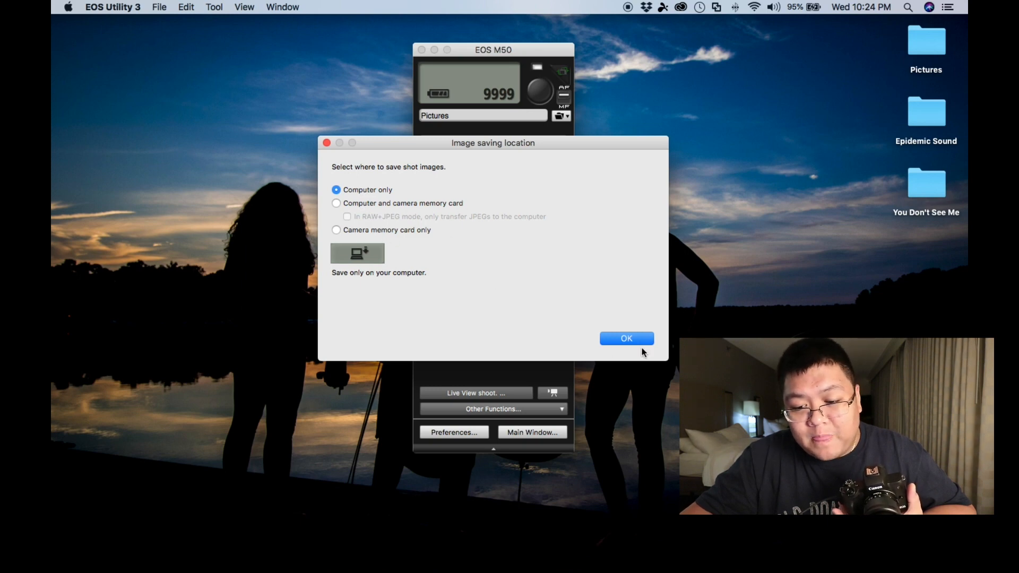
- Confirm saving shots to the computer only, check flash settings and return to the shooting menu
{"action": "left_click", "coordinate": [626, 339]}
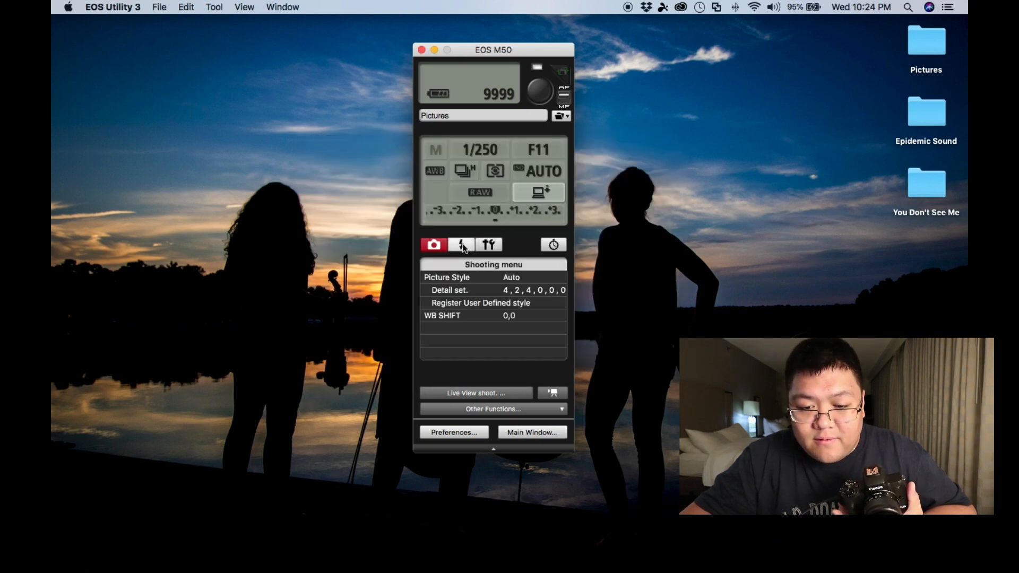
{"action": "left_click", "coordinate": [460, 245]}
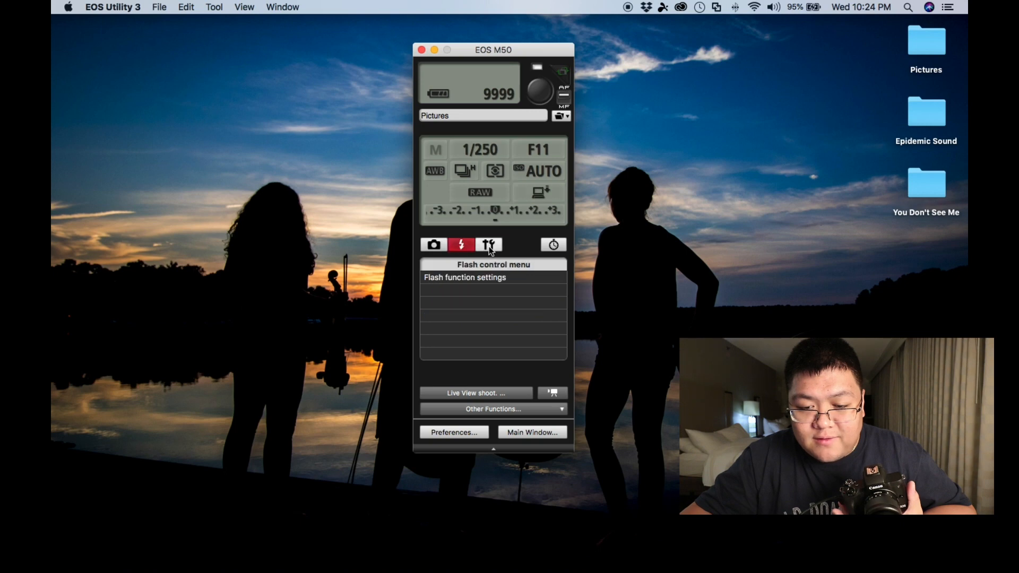
{"action": "left_click", "coordinate": [433, 244]}
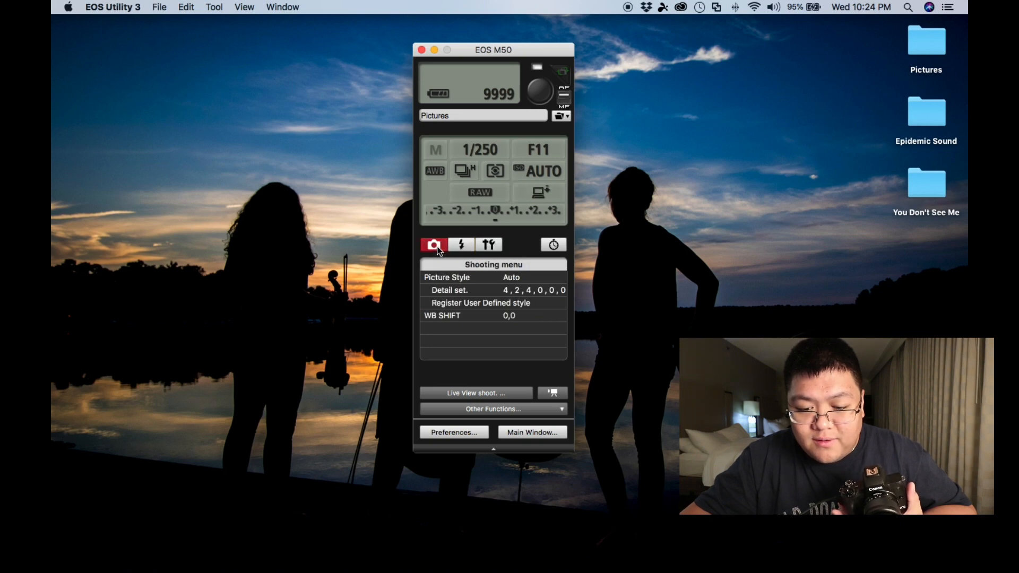
{"action": "left_click", "coordinate": [476, 393]}
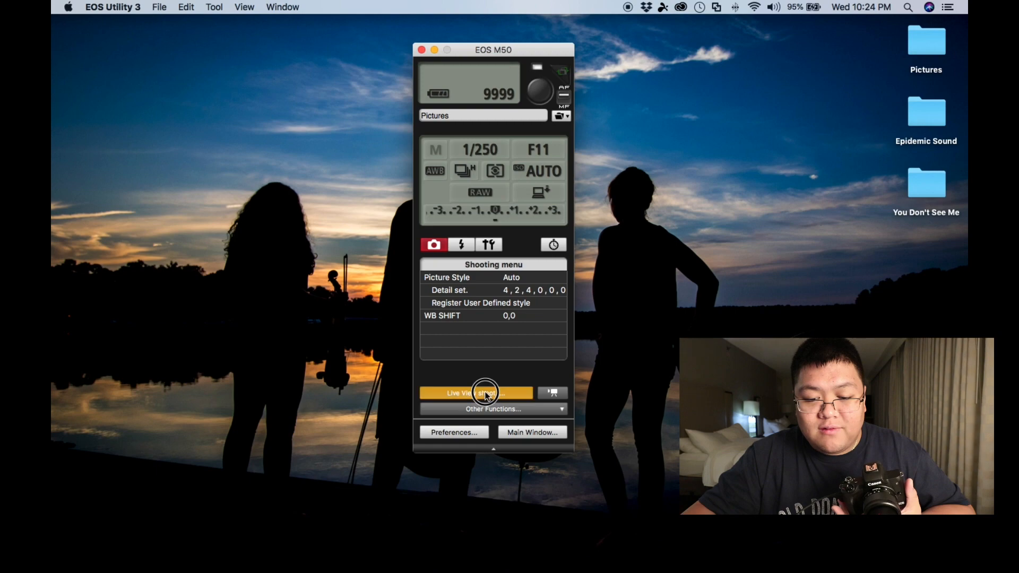
- Take test shots via Live View shooting, review them and close the Quick Preview window
{"action": "left_click", "coordinate": [475, 393]}
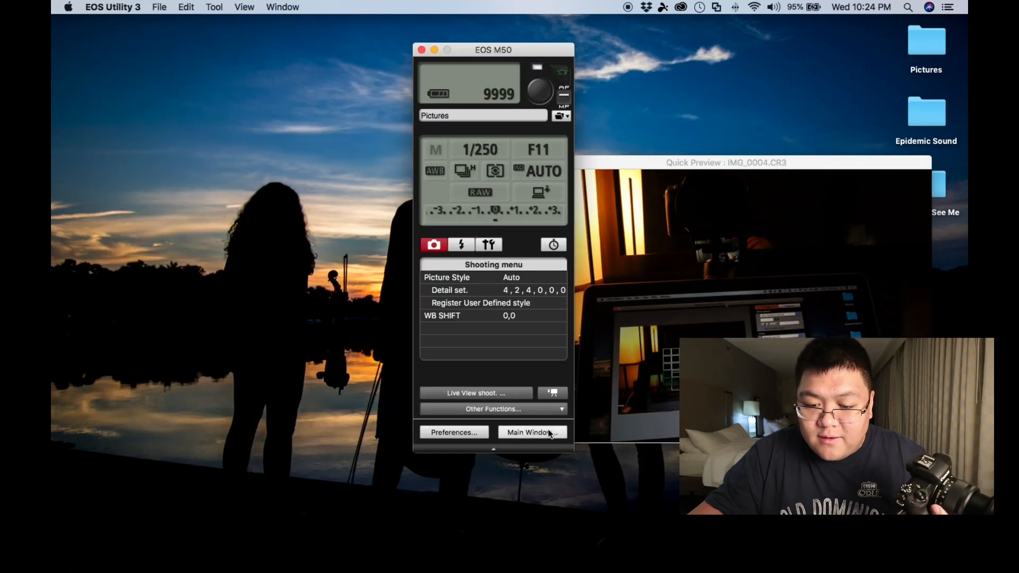
{"action": "left_click", "coordinate": [492, 408]}
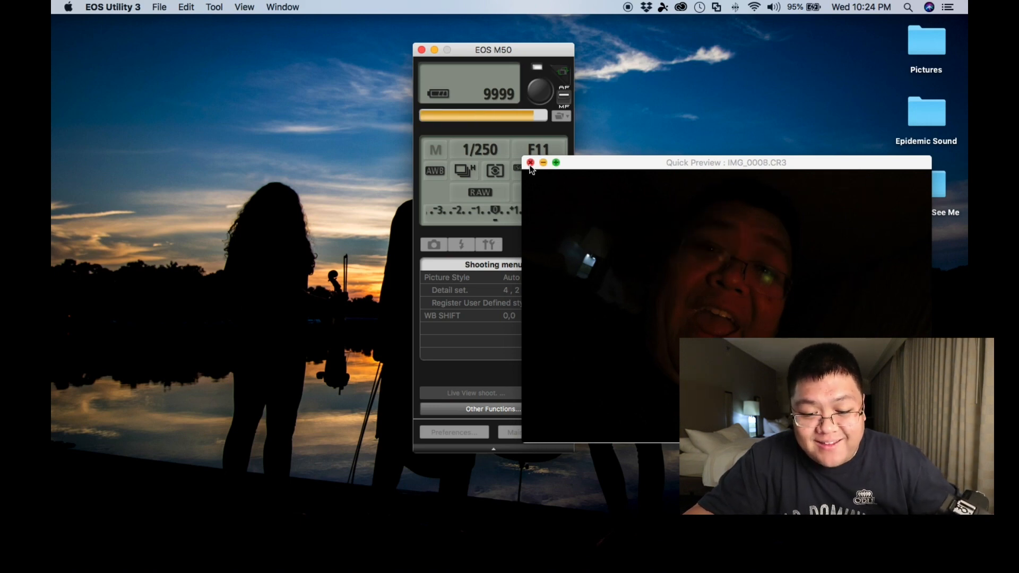
{"action": "left_click", "coordinate": [531, 162]}
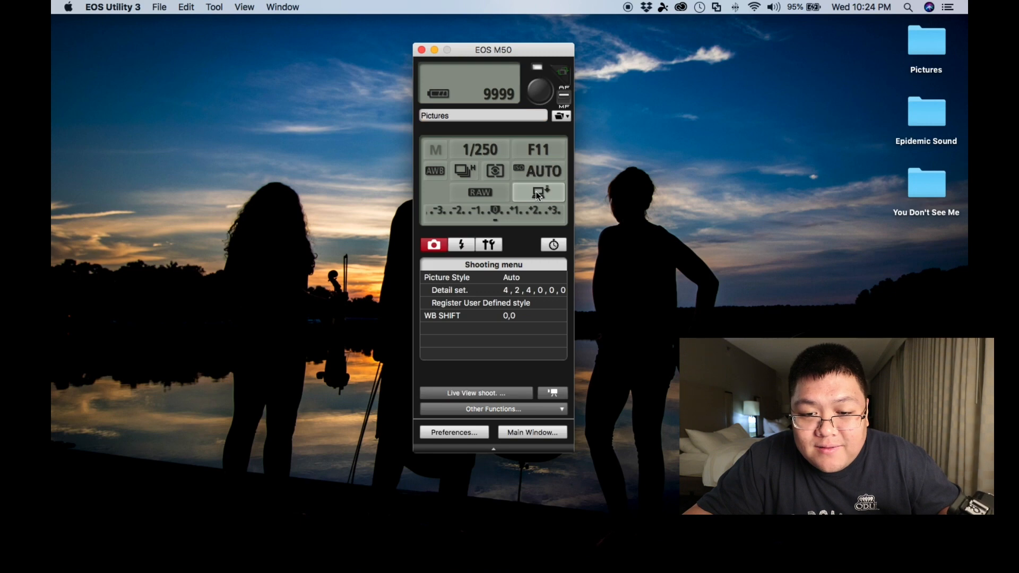
{"action": "left_click", "coordinate": [453, 432]}
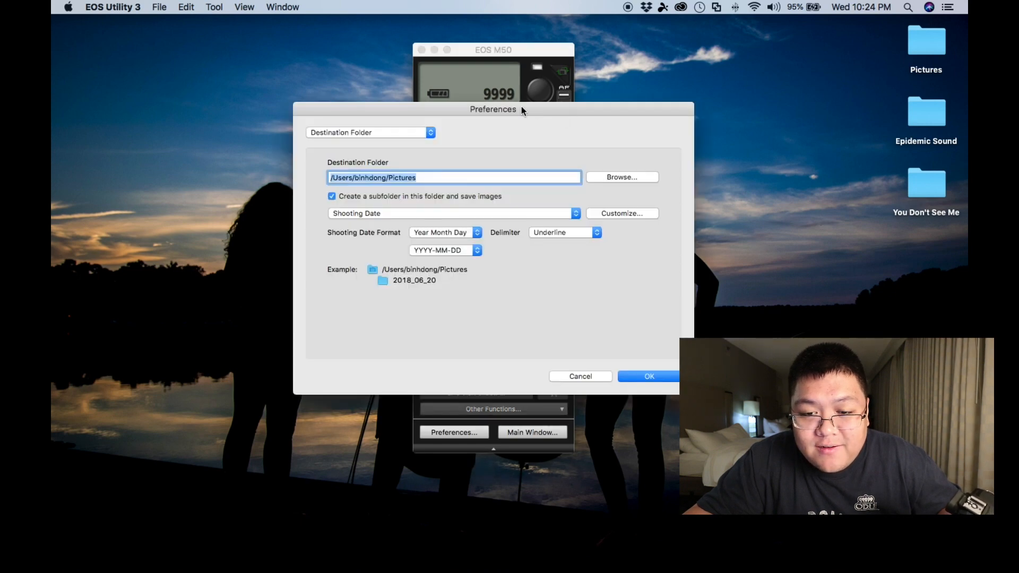
{"action": "left_click", "coordinate": [647, 375]}
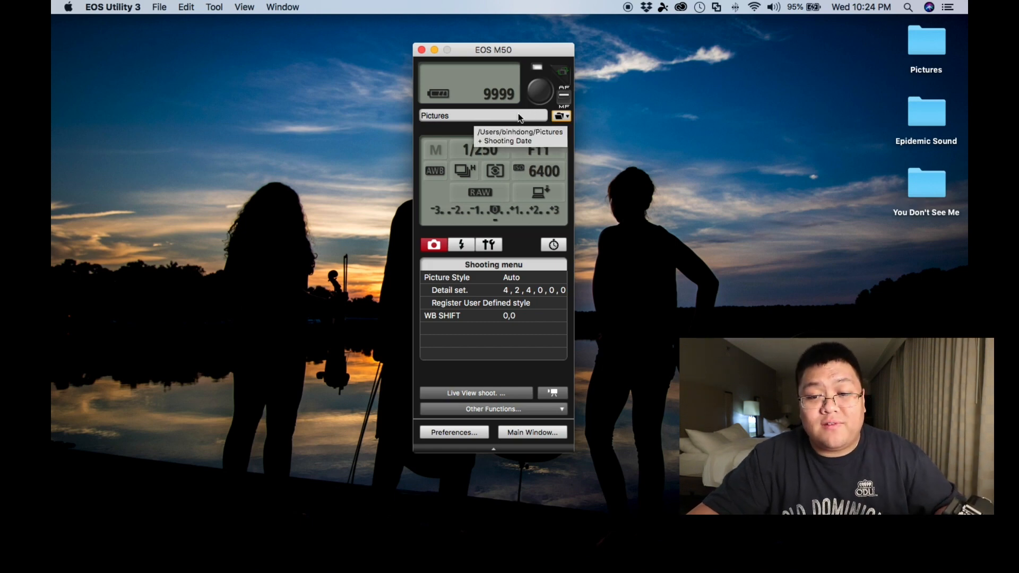
{"action": "left_click", "coordinate": [453, 432]}
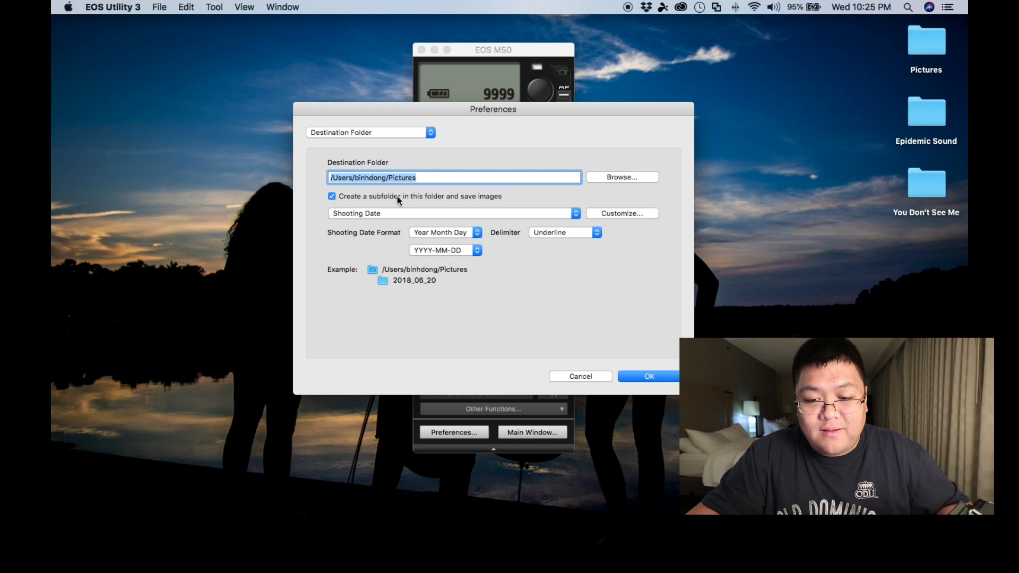
{"action": "left_click", "coordinate": [621, 178]}
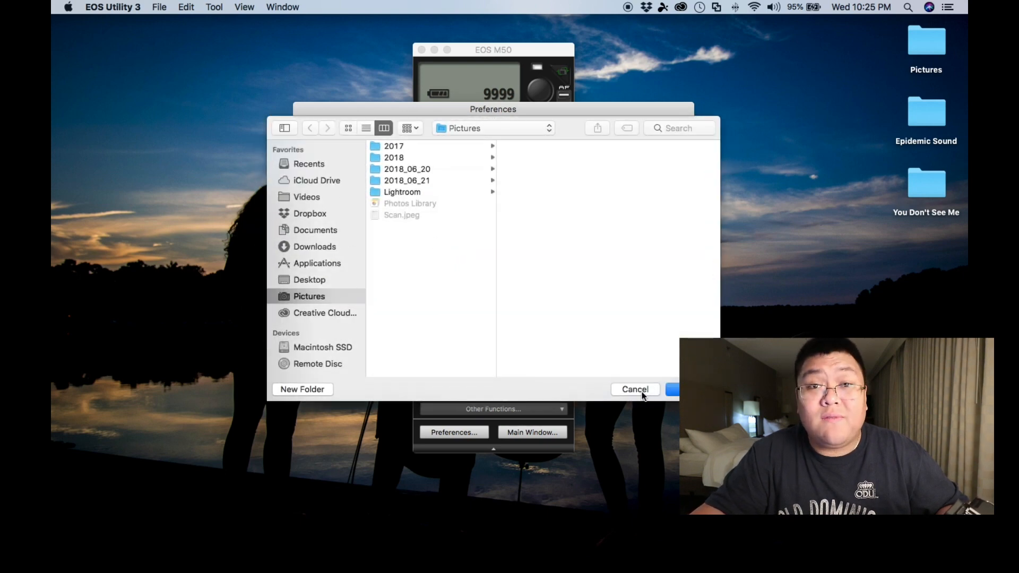
{"action": "left_click", "coordinate": [635, 390]}
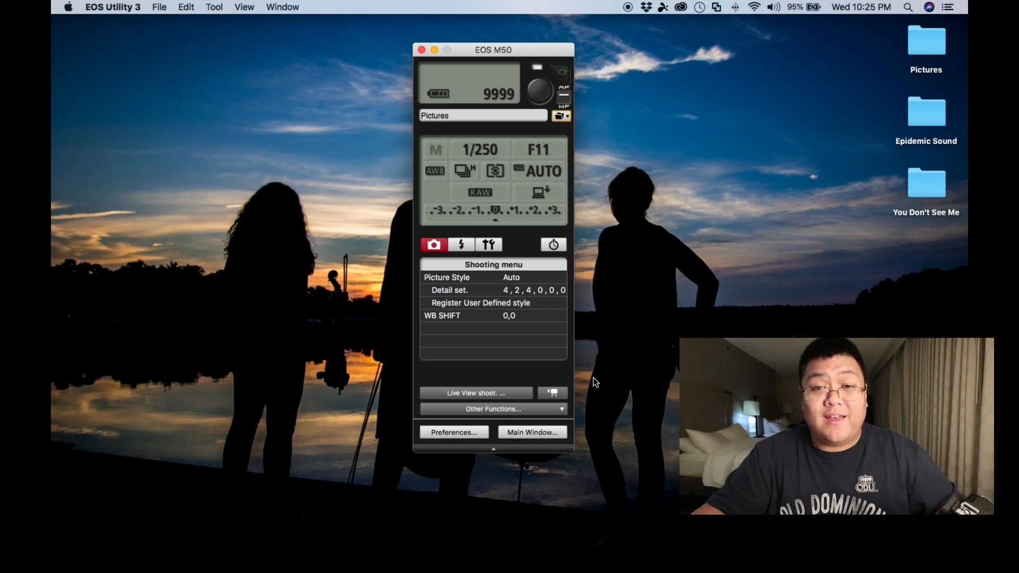